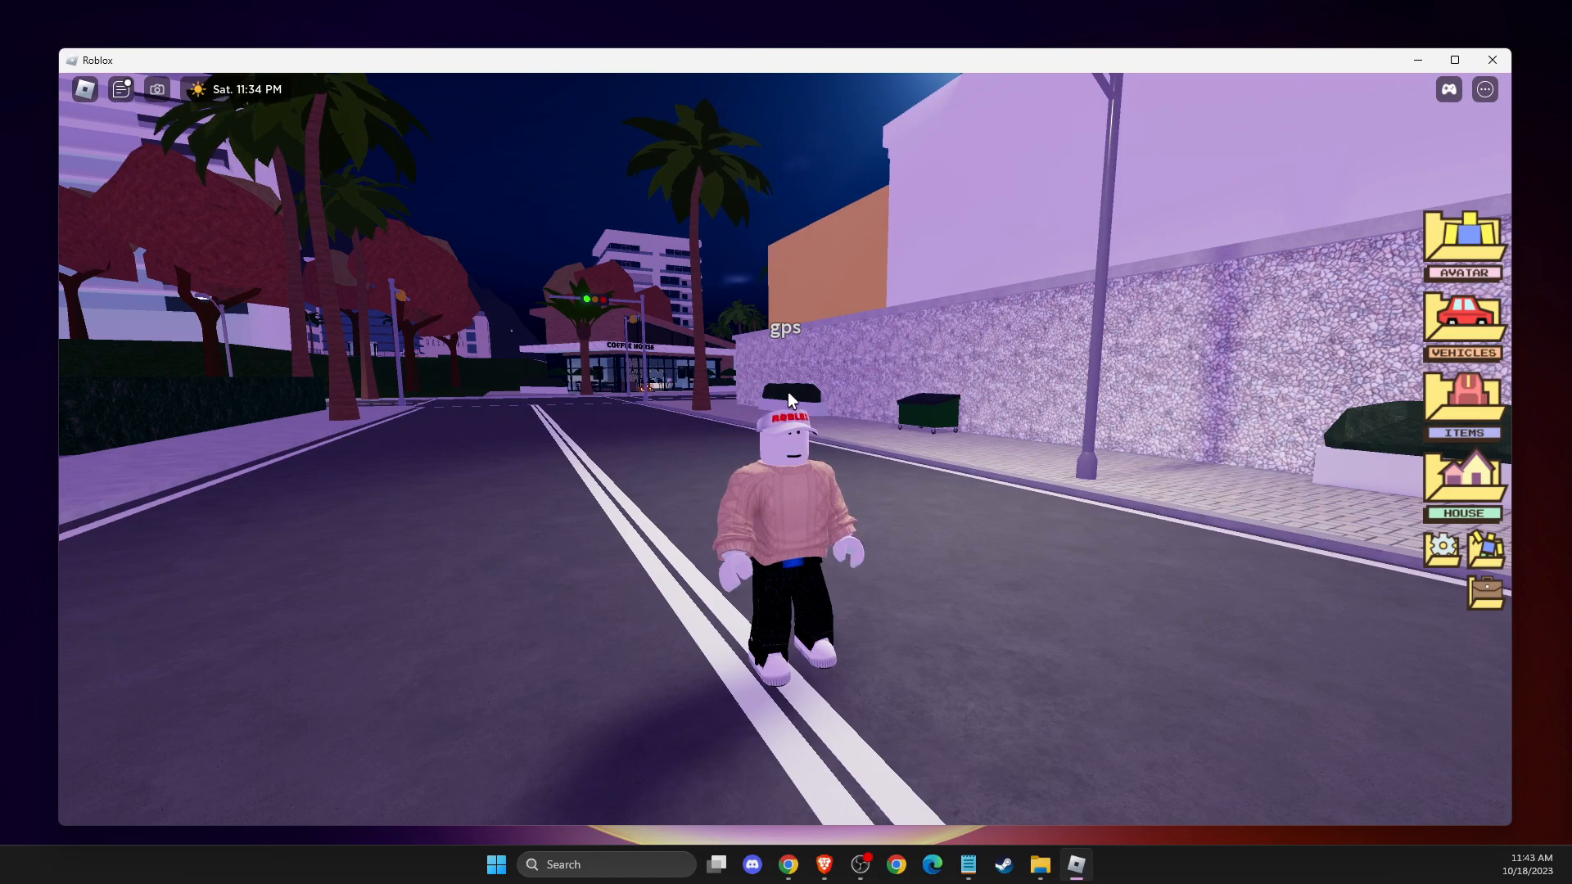
In the Avatar editor, import the white star-ring head accessory by its catalog ID
{"action": "left_click", "coordinate": [1464, 246]}
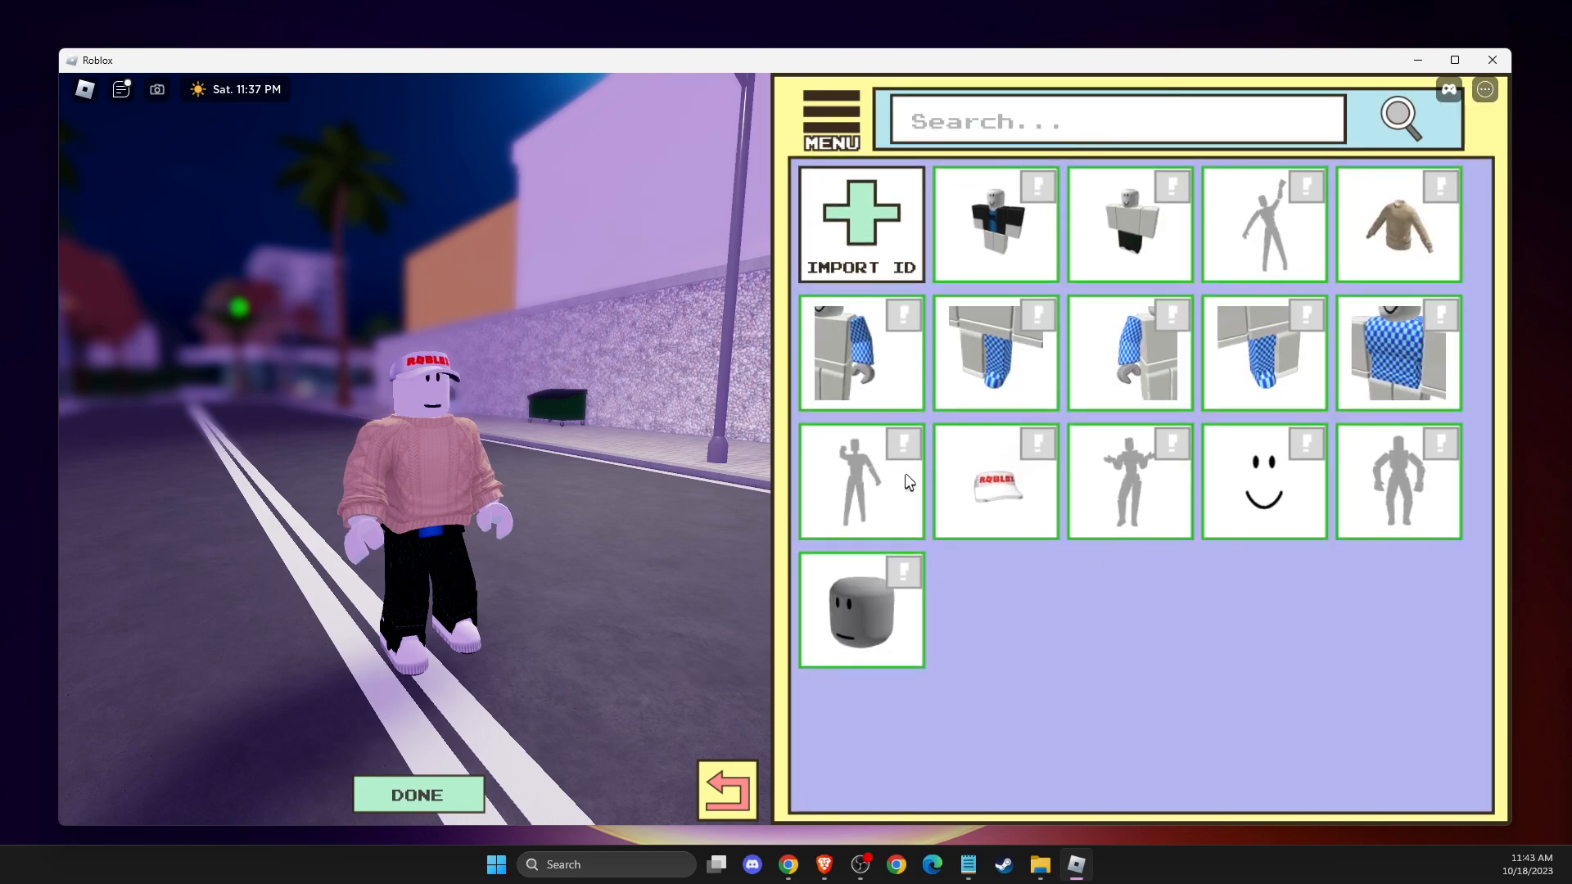
{"action": "left_click", "coordinate": [861, 226]}
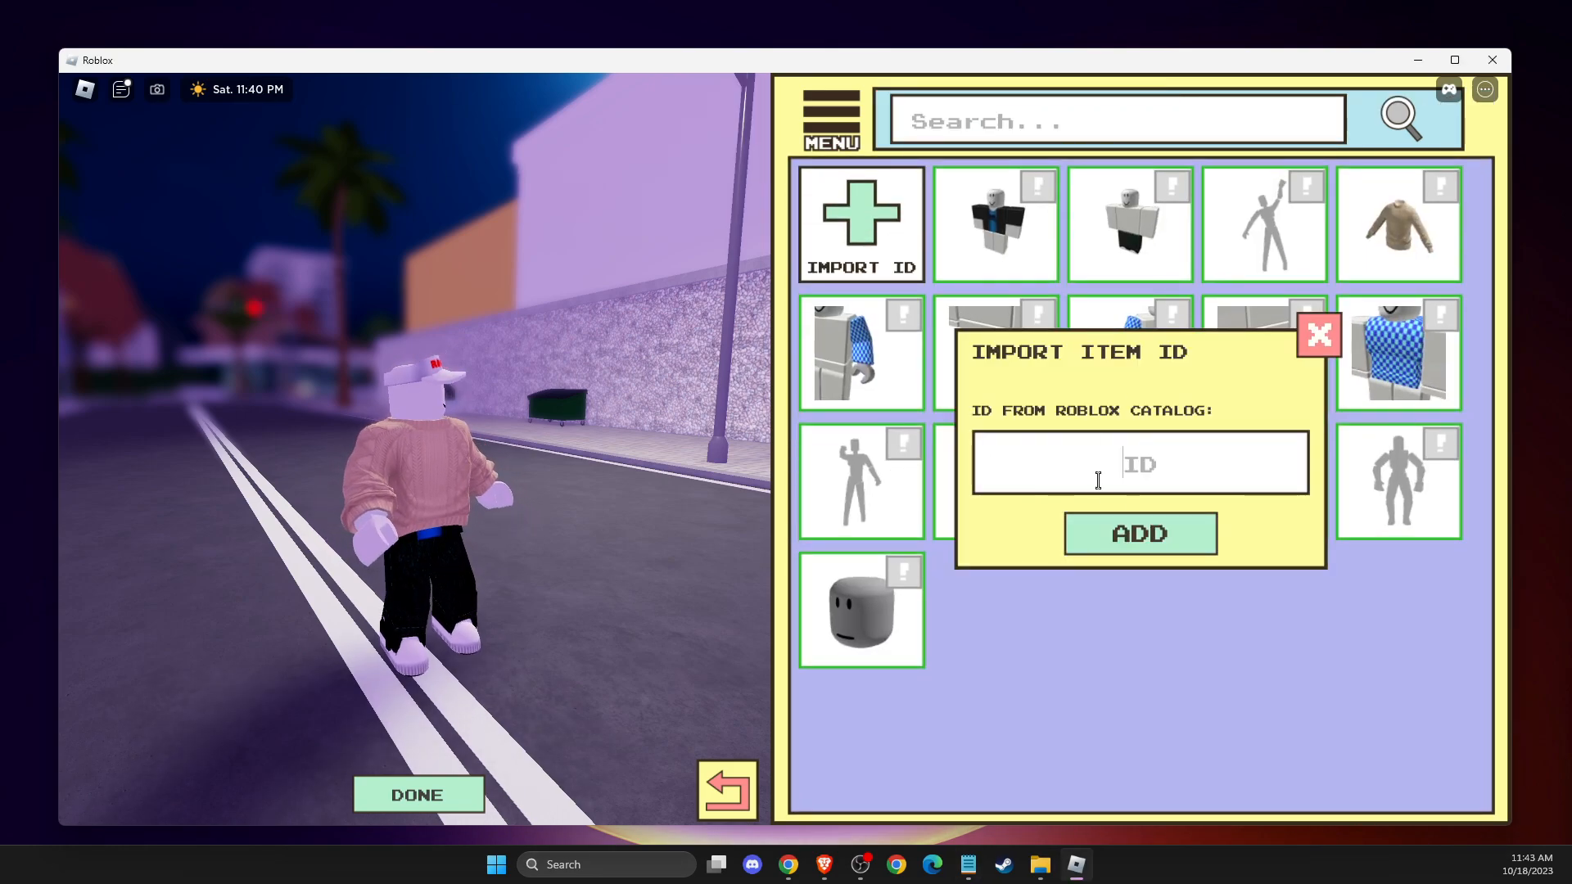
{"action": "left_click", "coordinate": [1319, 335]}
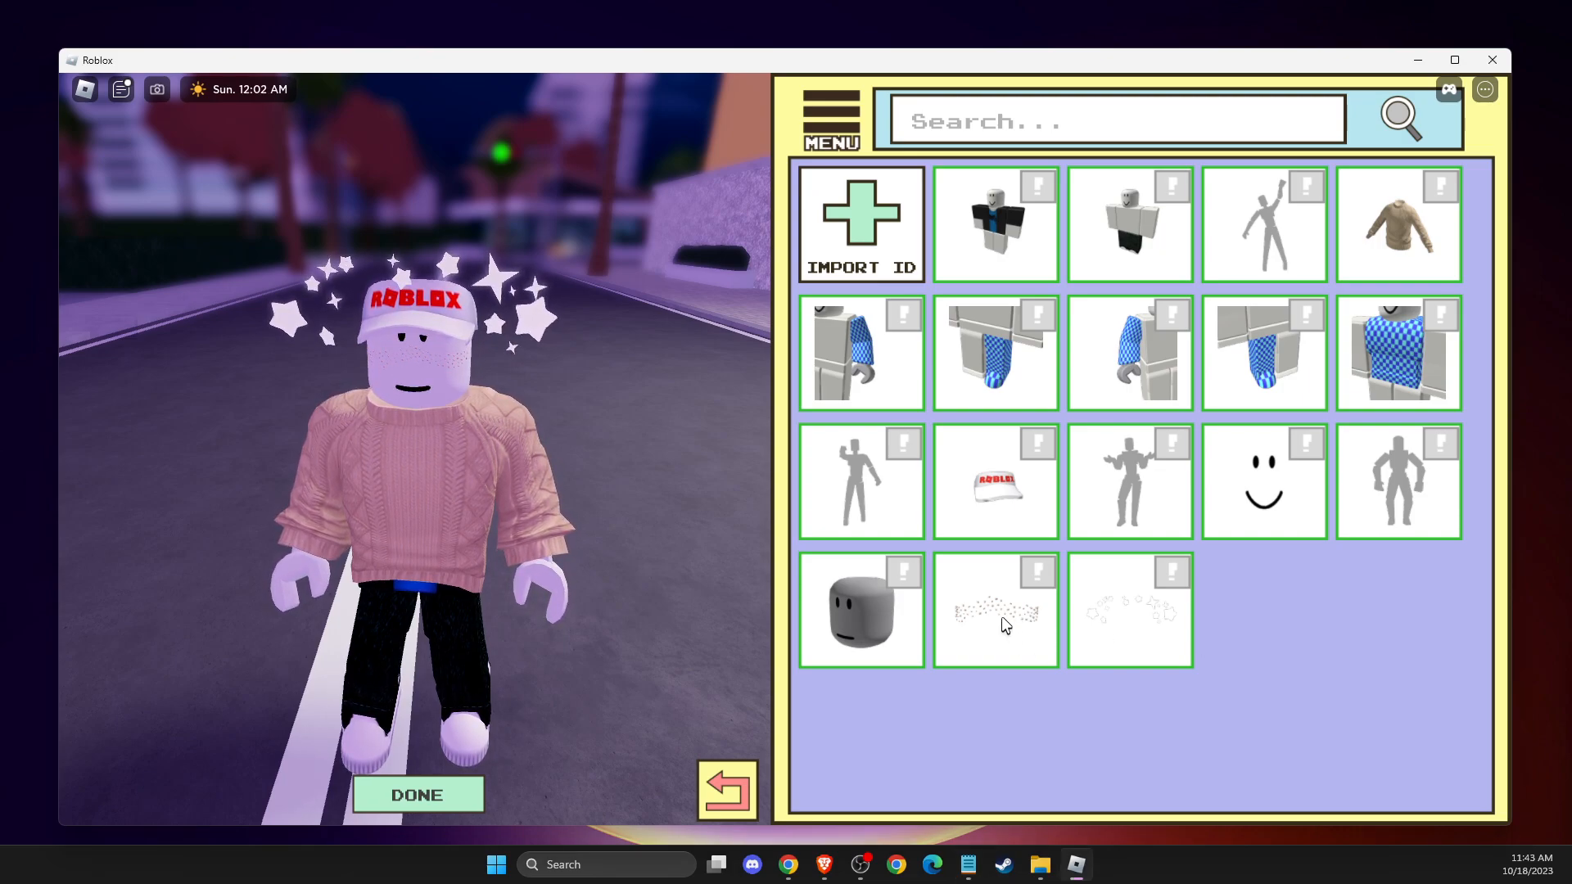
{"action": "left_click", "coordinate": [861, 223]}
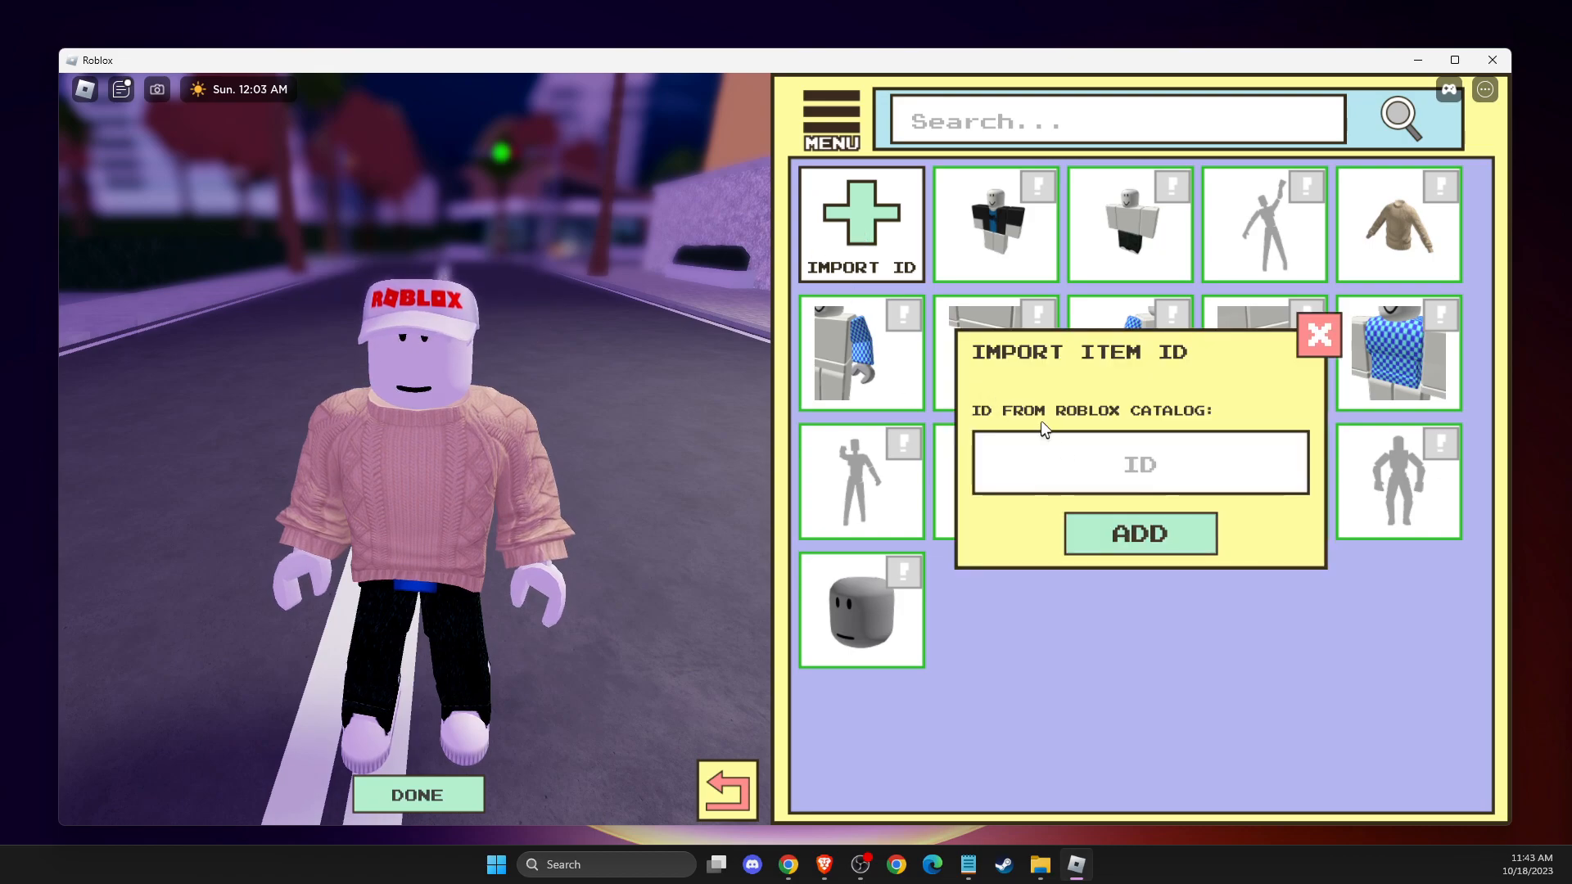
Import the small purple star face-sparkle accessory by catalog ID
{"action": "left_click", "coordinate": [1318, 335]}
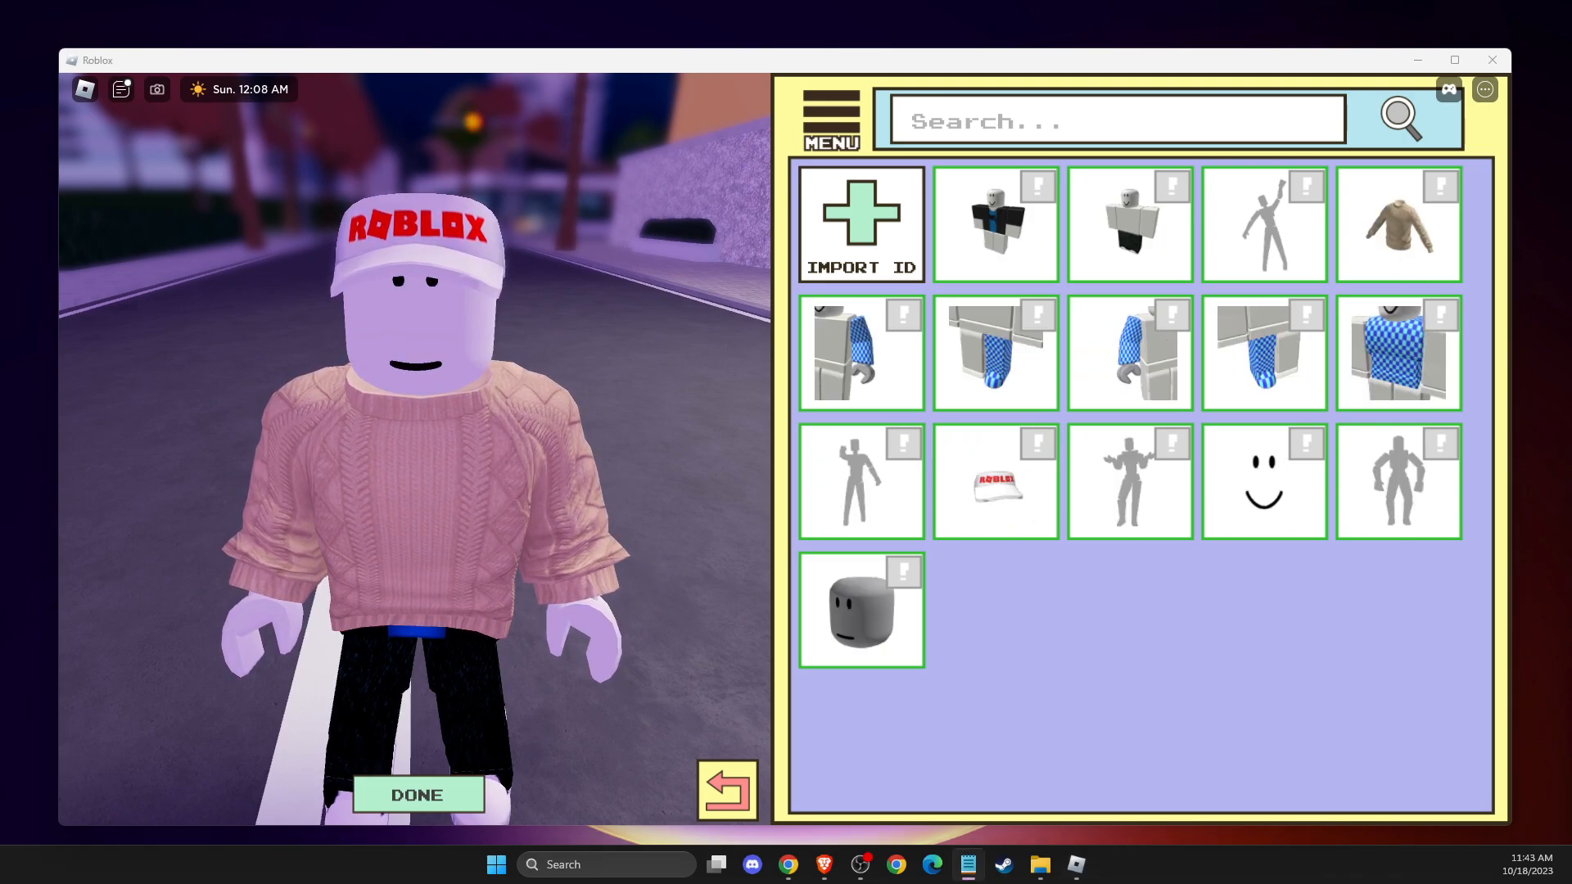
{"action": "left_click", "coordinate": [860, 221]}
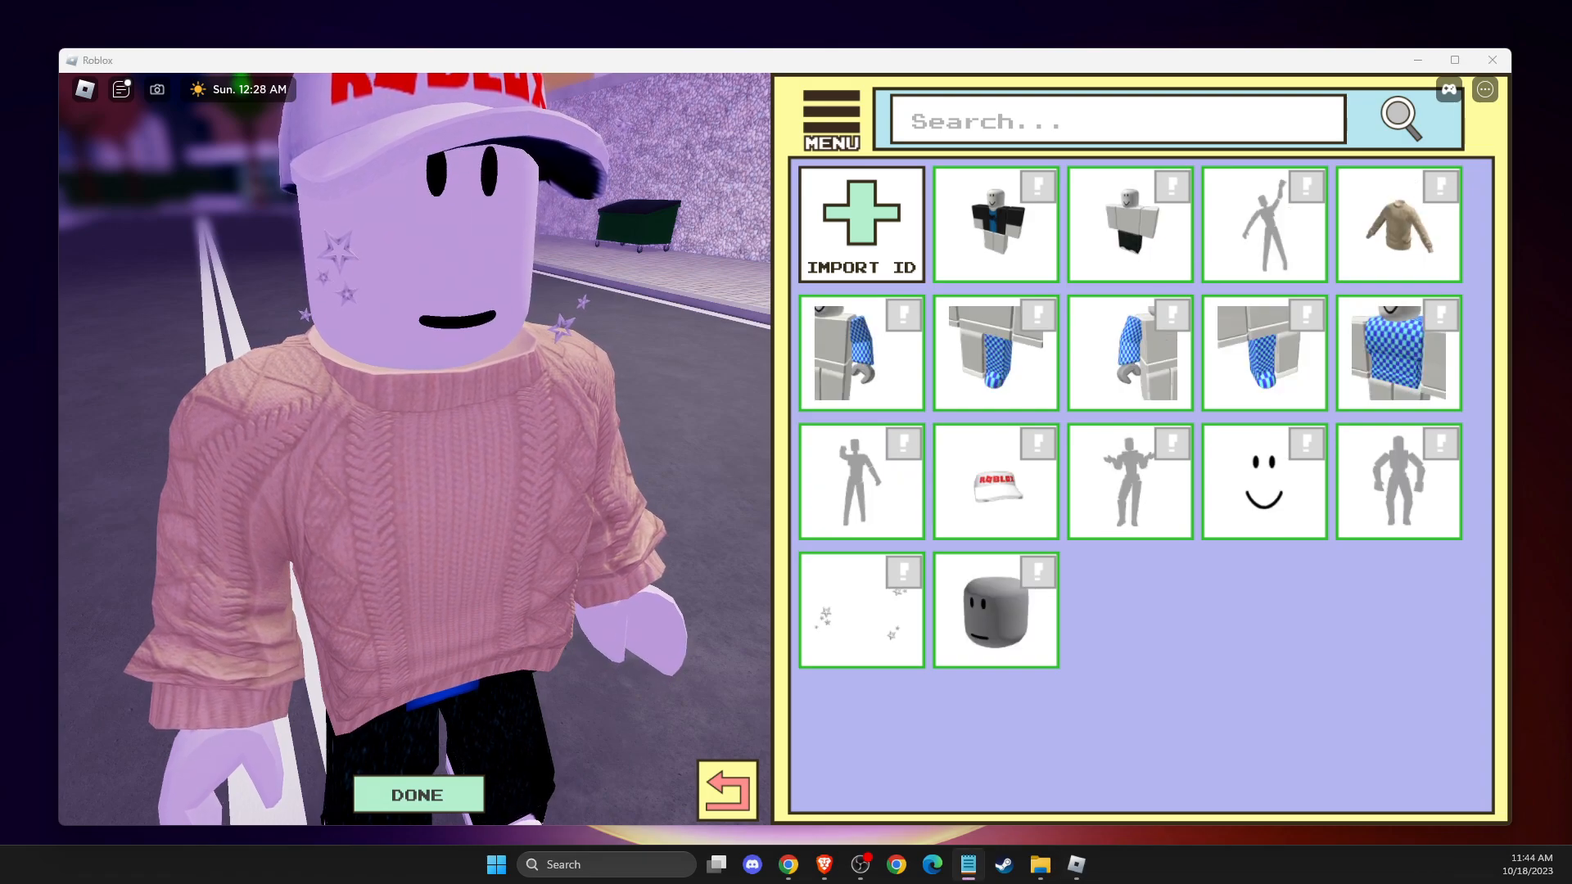
{"action": "left_click", "coordinate": [860, 224]}
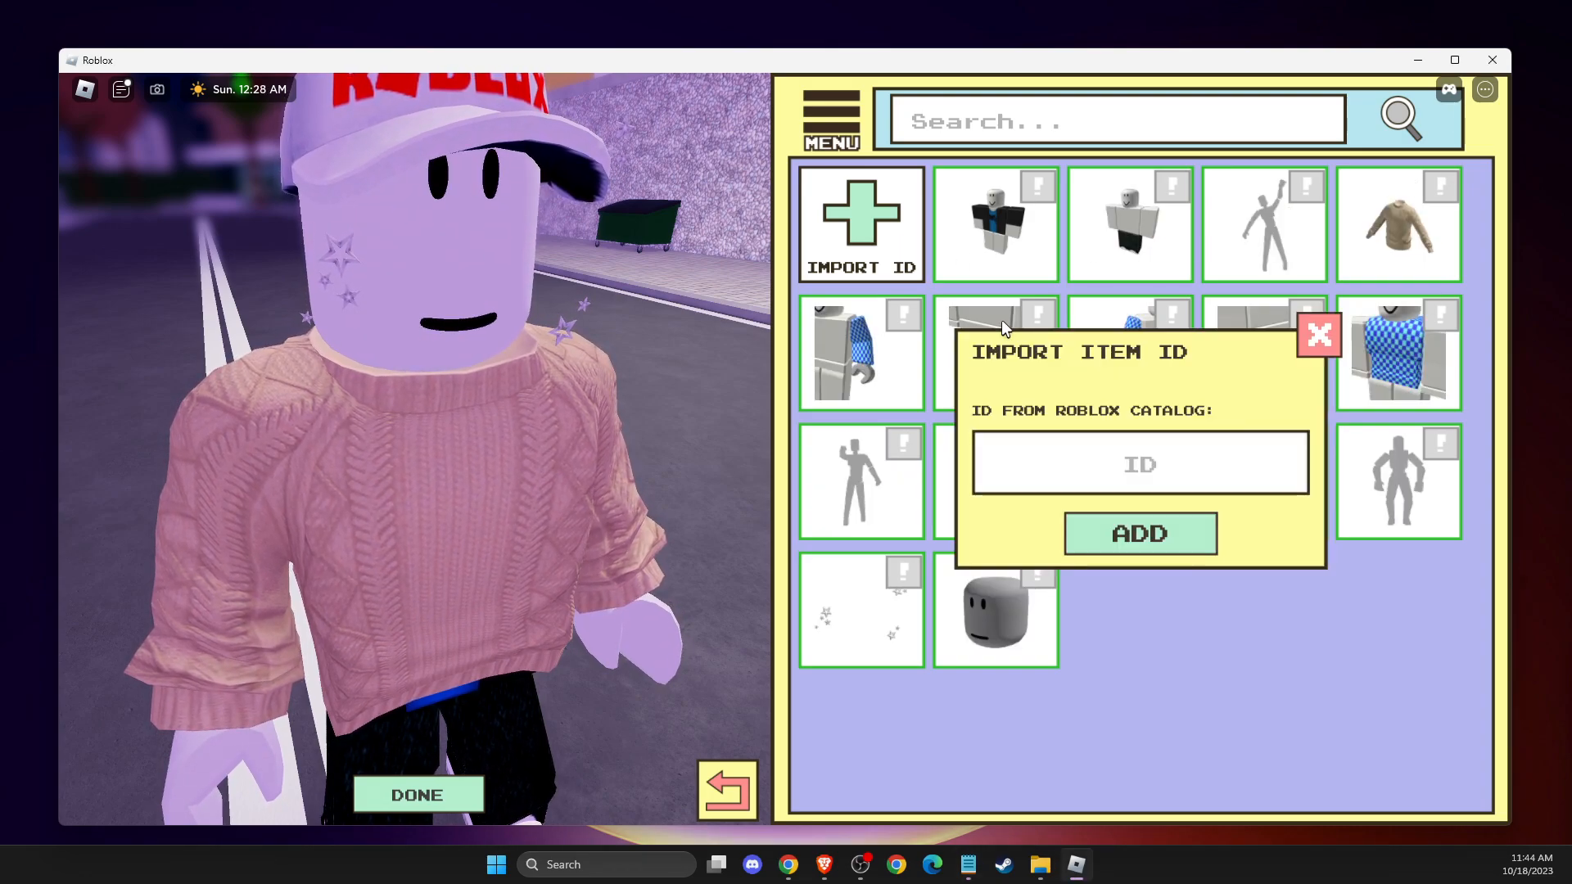
Import black star freckles with orange blush, then the hearts-and-flowers blush, by catalog ID
{"action": "left_click", "coordinate": [1319, 335]}
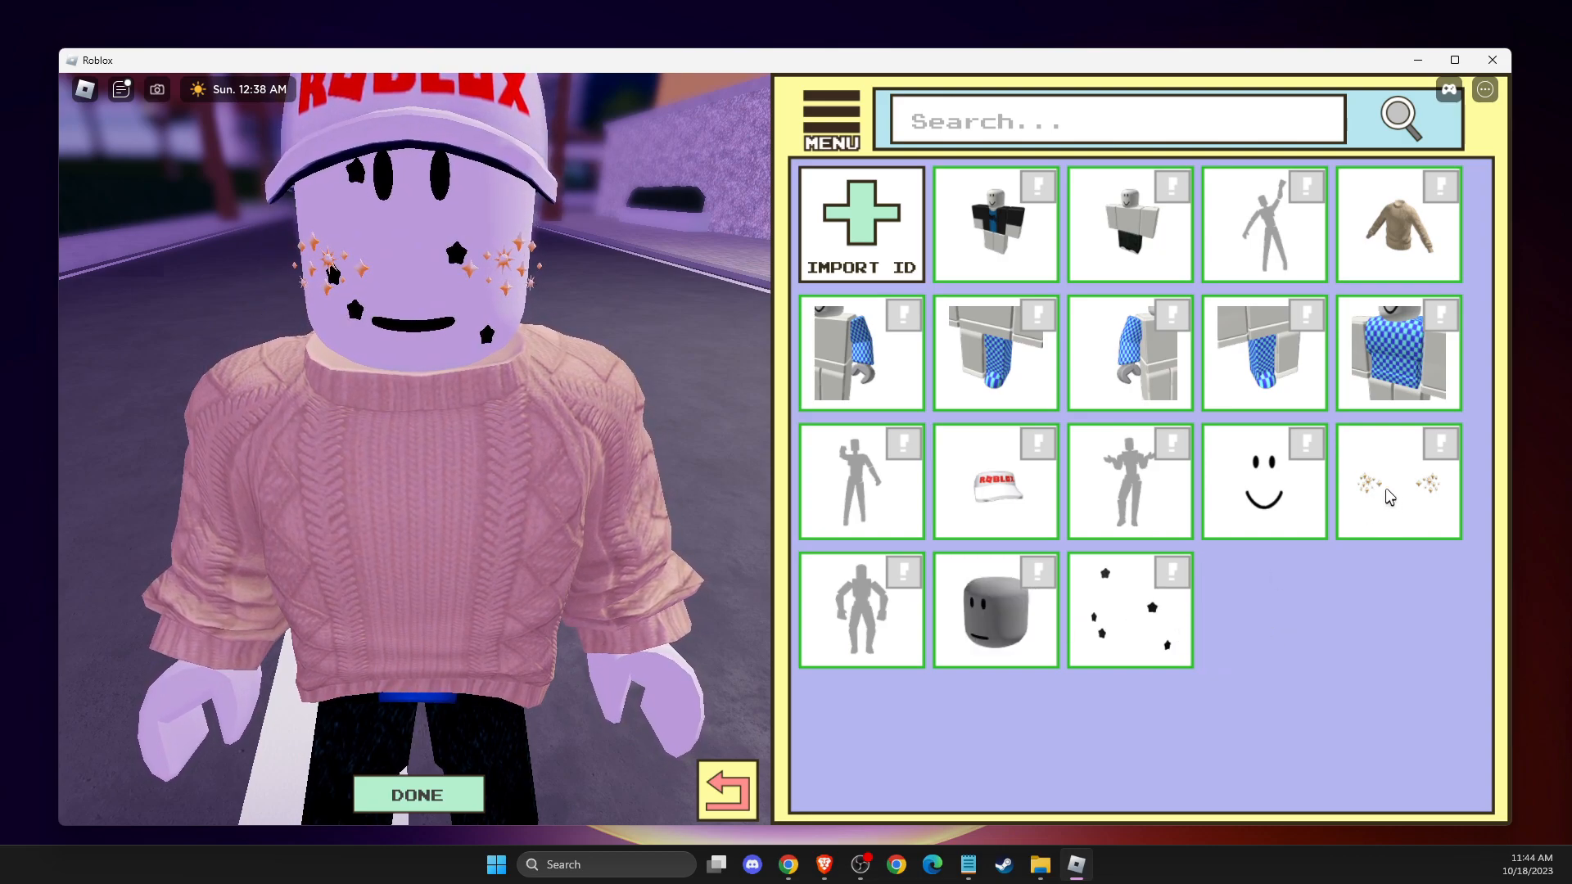
{"action": "left_click", "coordinate": [860, 221]}
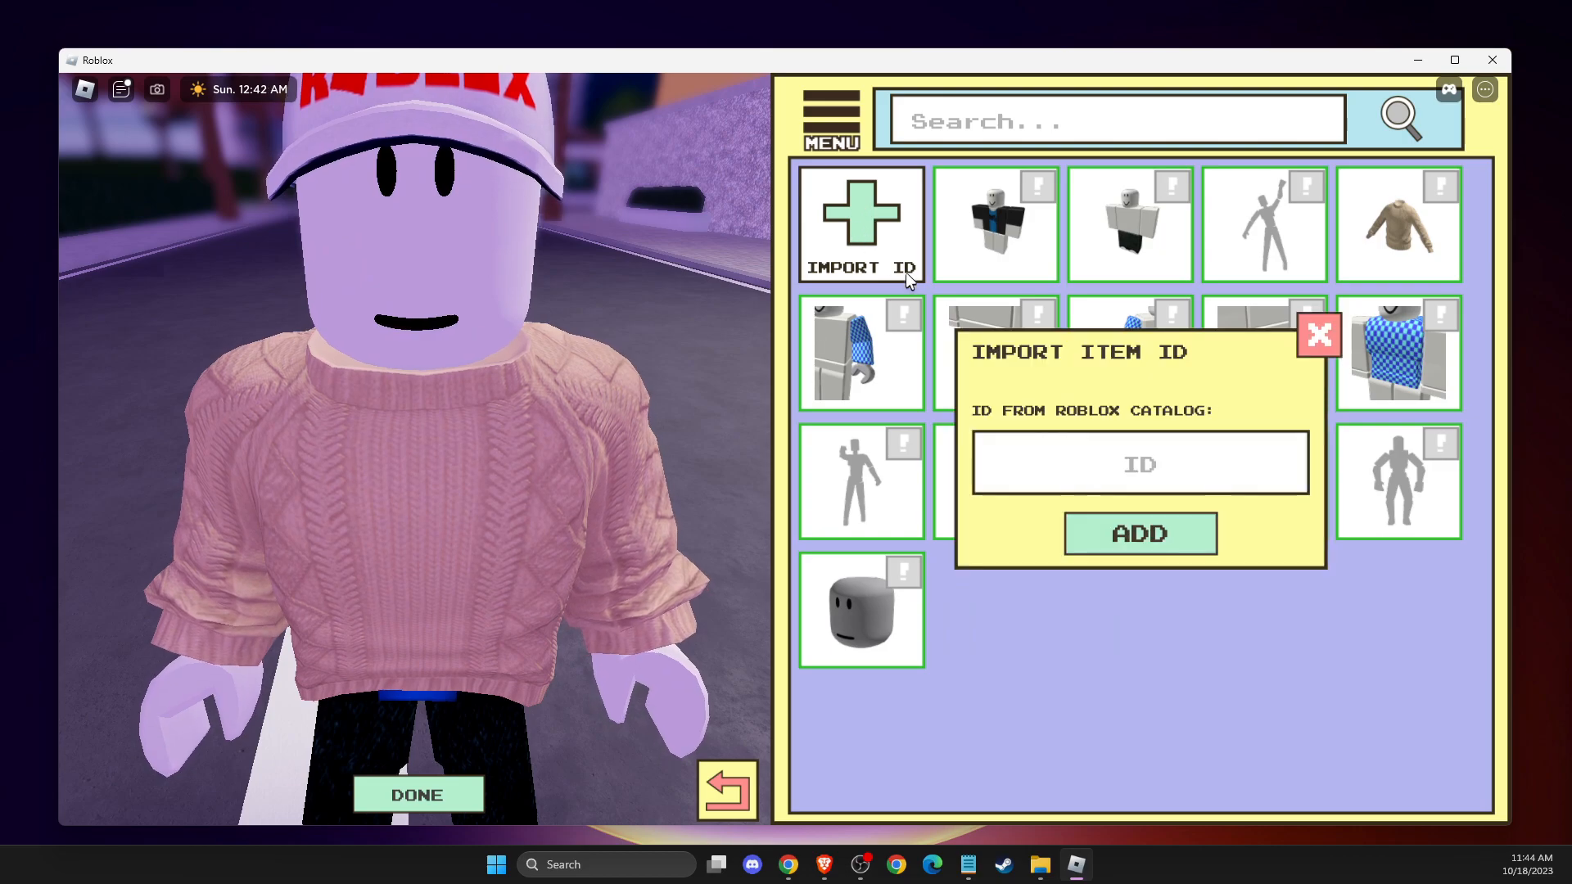
{"action": "left_click", "coordinate": [1319, 335]}
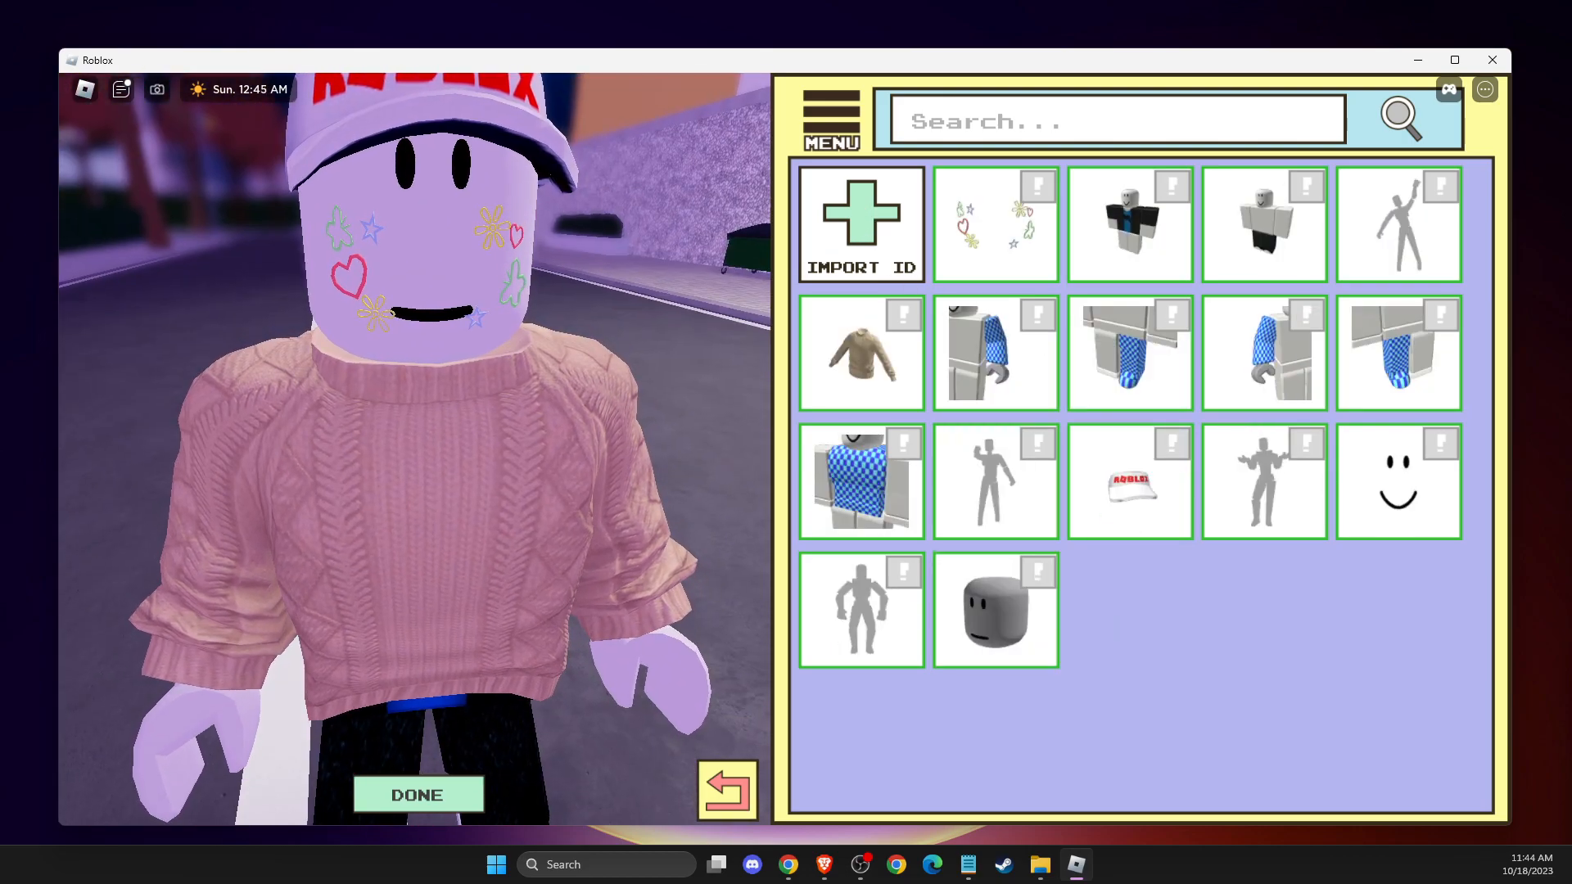
{"action": "left_click", "coordinate": [862, 223]}
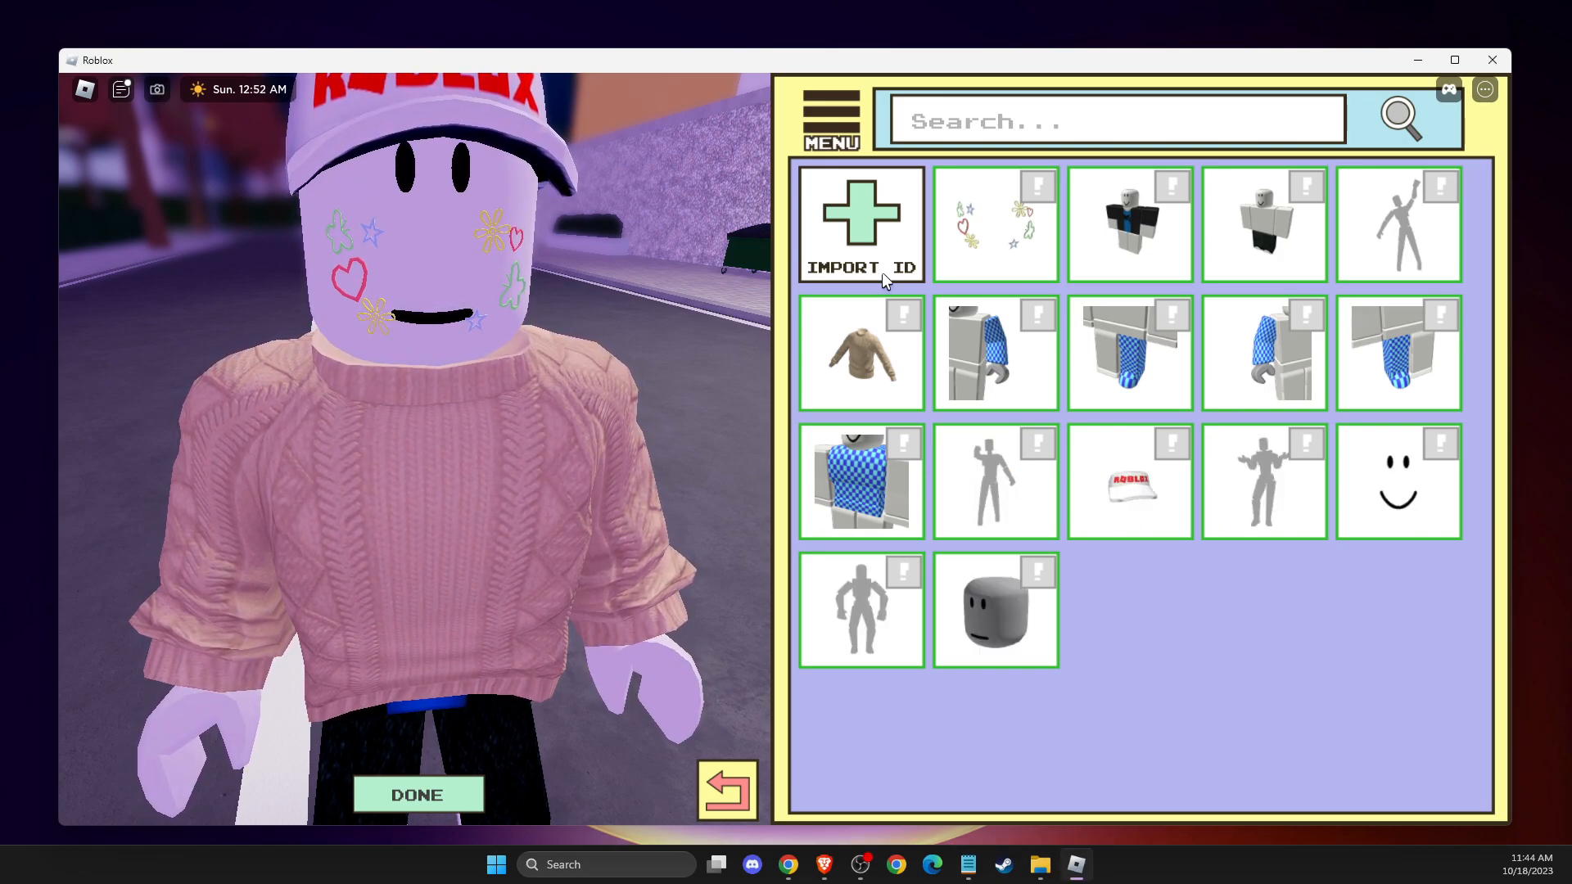
{"action": "left_click", "coordinate": [861, 221]}
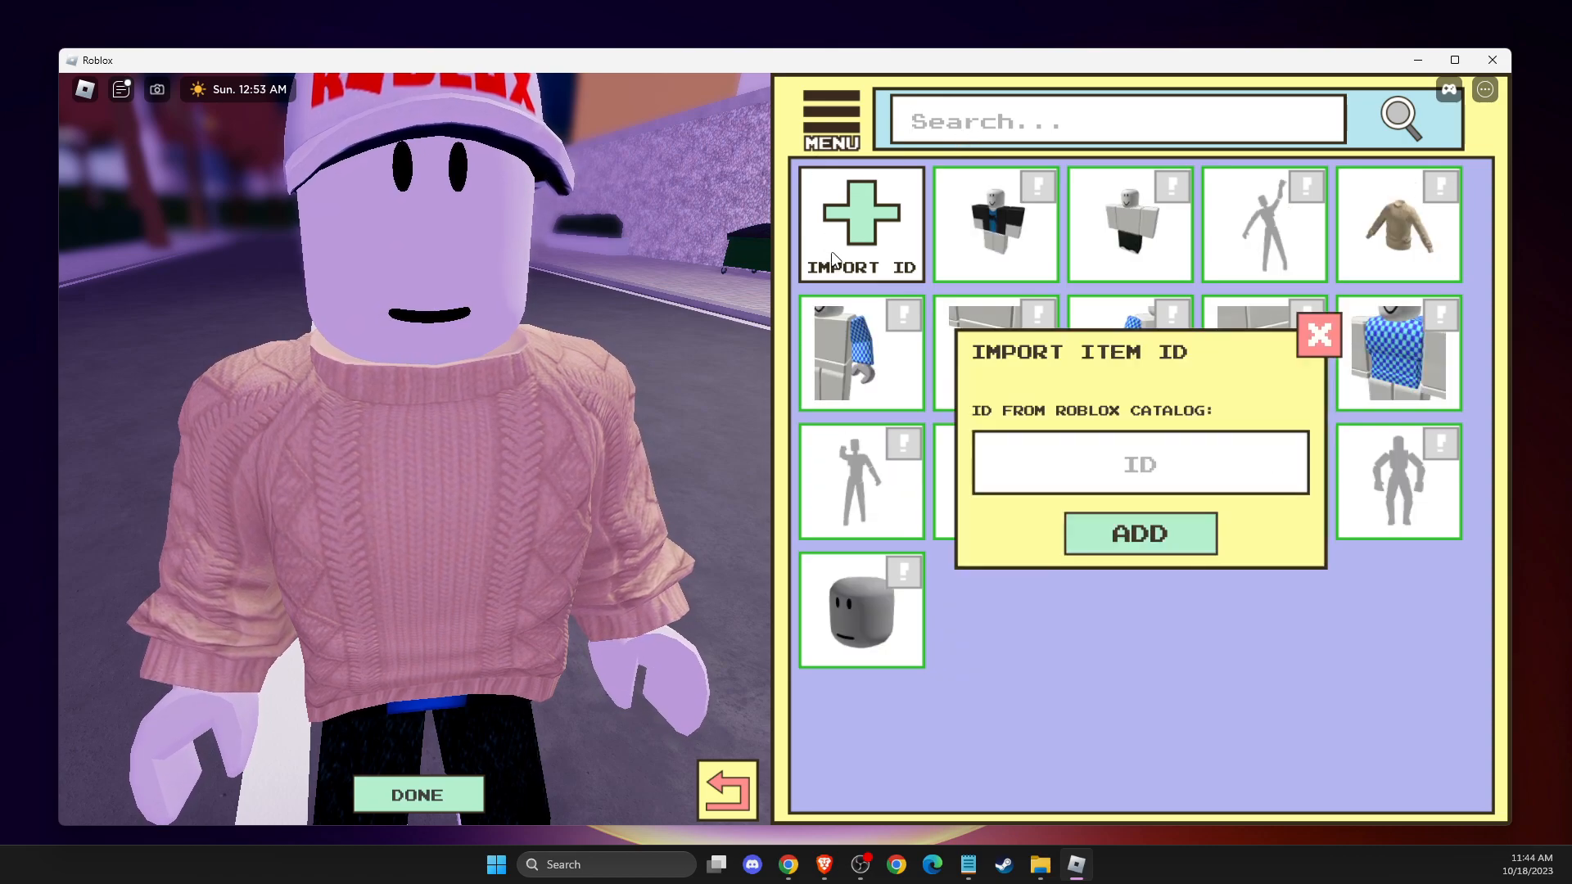
Import the rainbow striped blush by ID, then close the import box, leaving the face bare
{"action": "left_click", "coordinate": [1318, 335]}
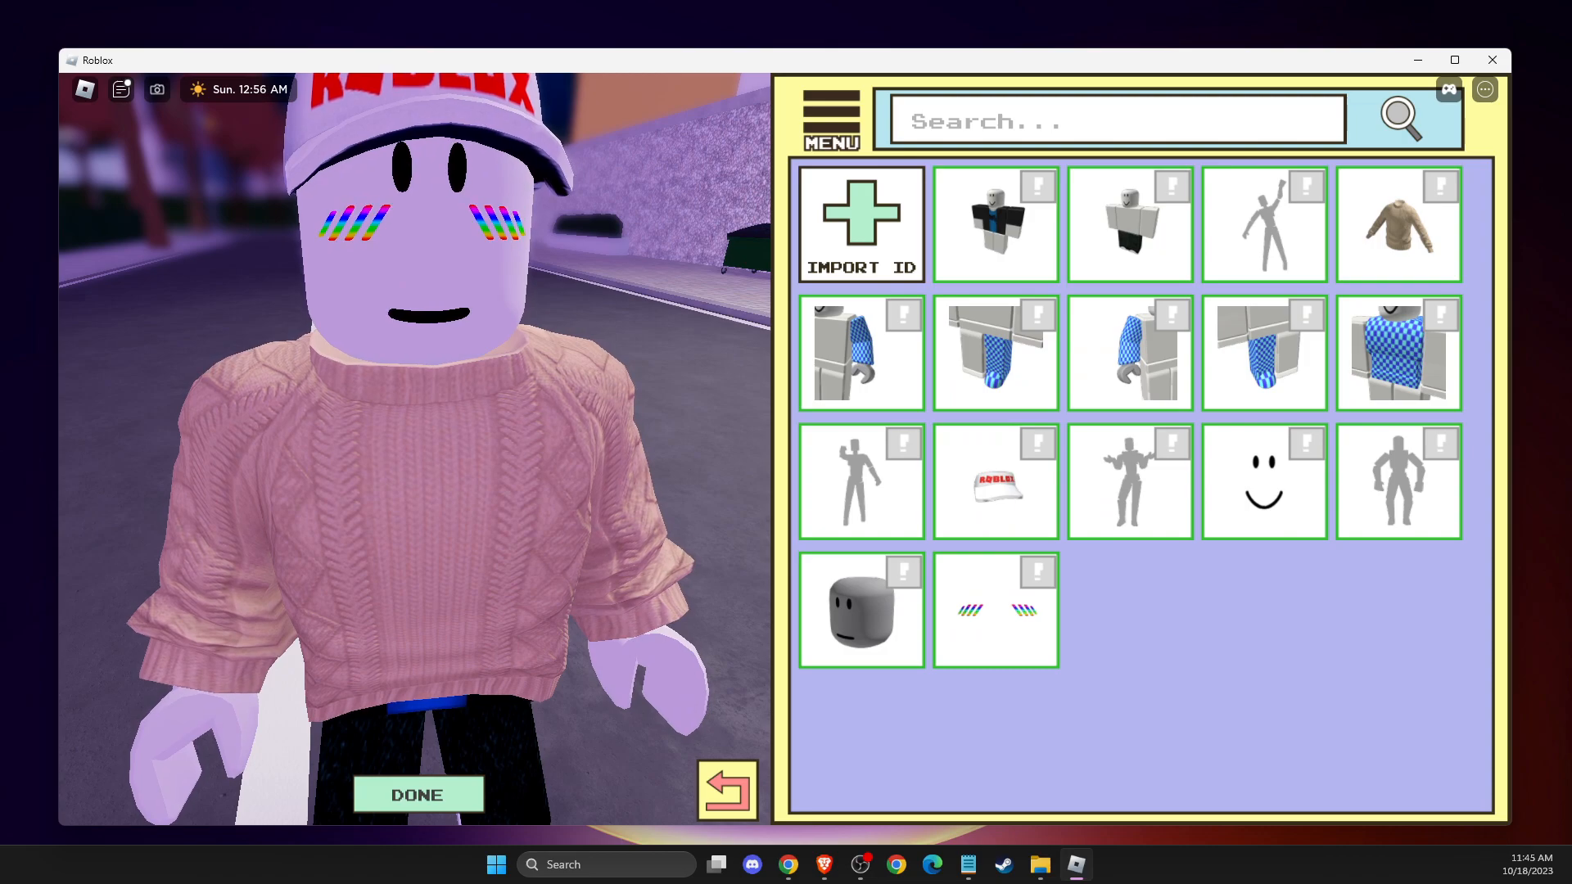
{"action": "left_click", "coordinate": [861, 221]}
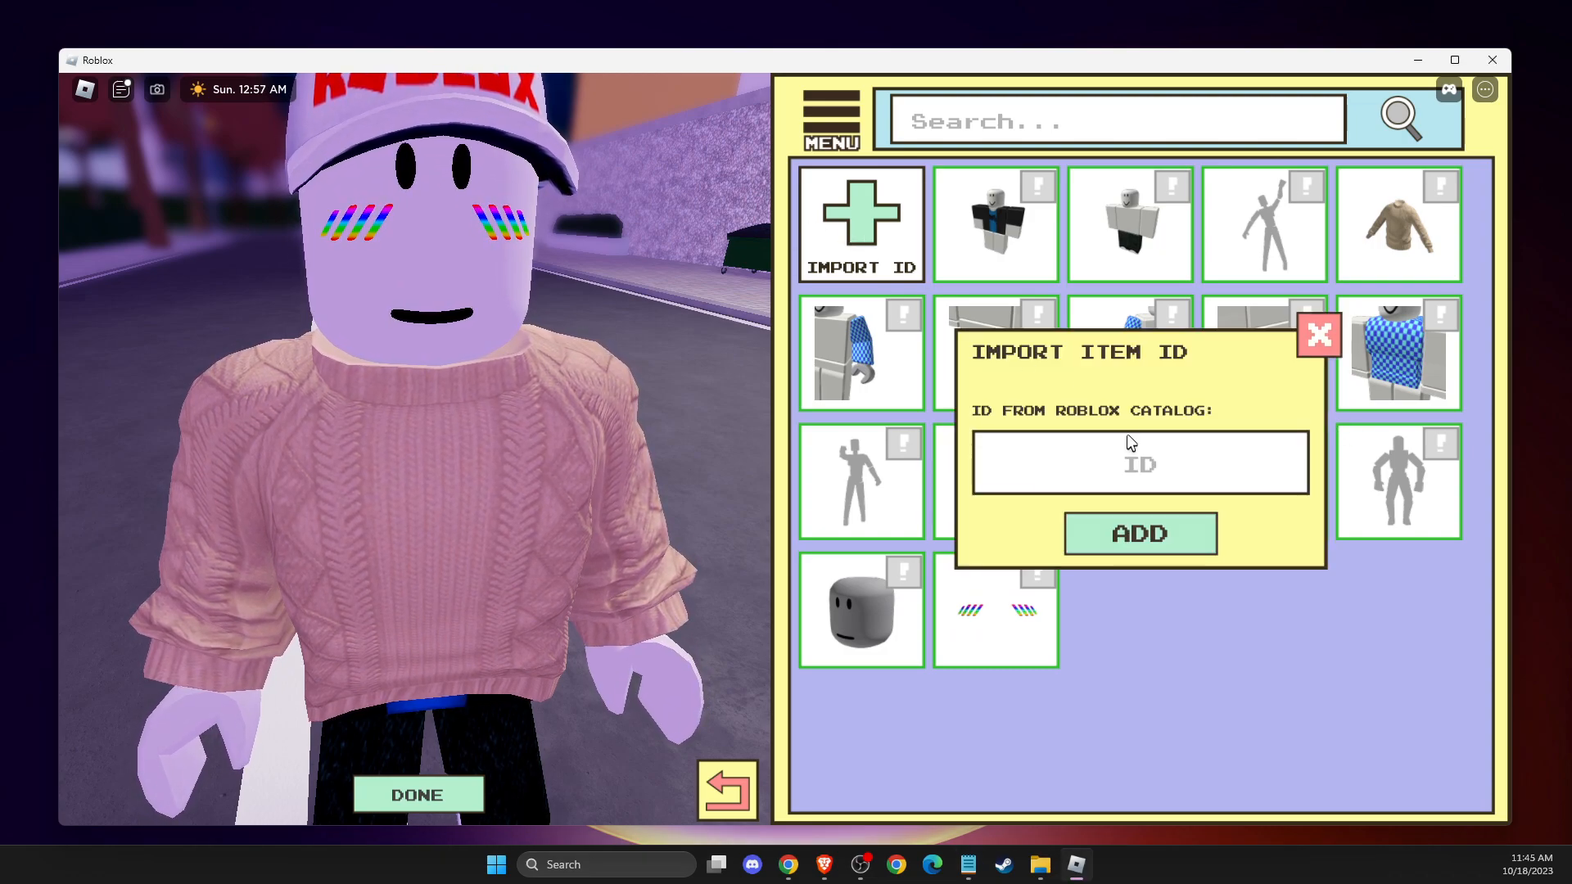
{"action": "left_click", "coordinate": [1318, 335]}
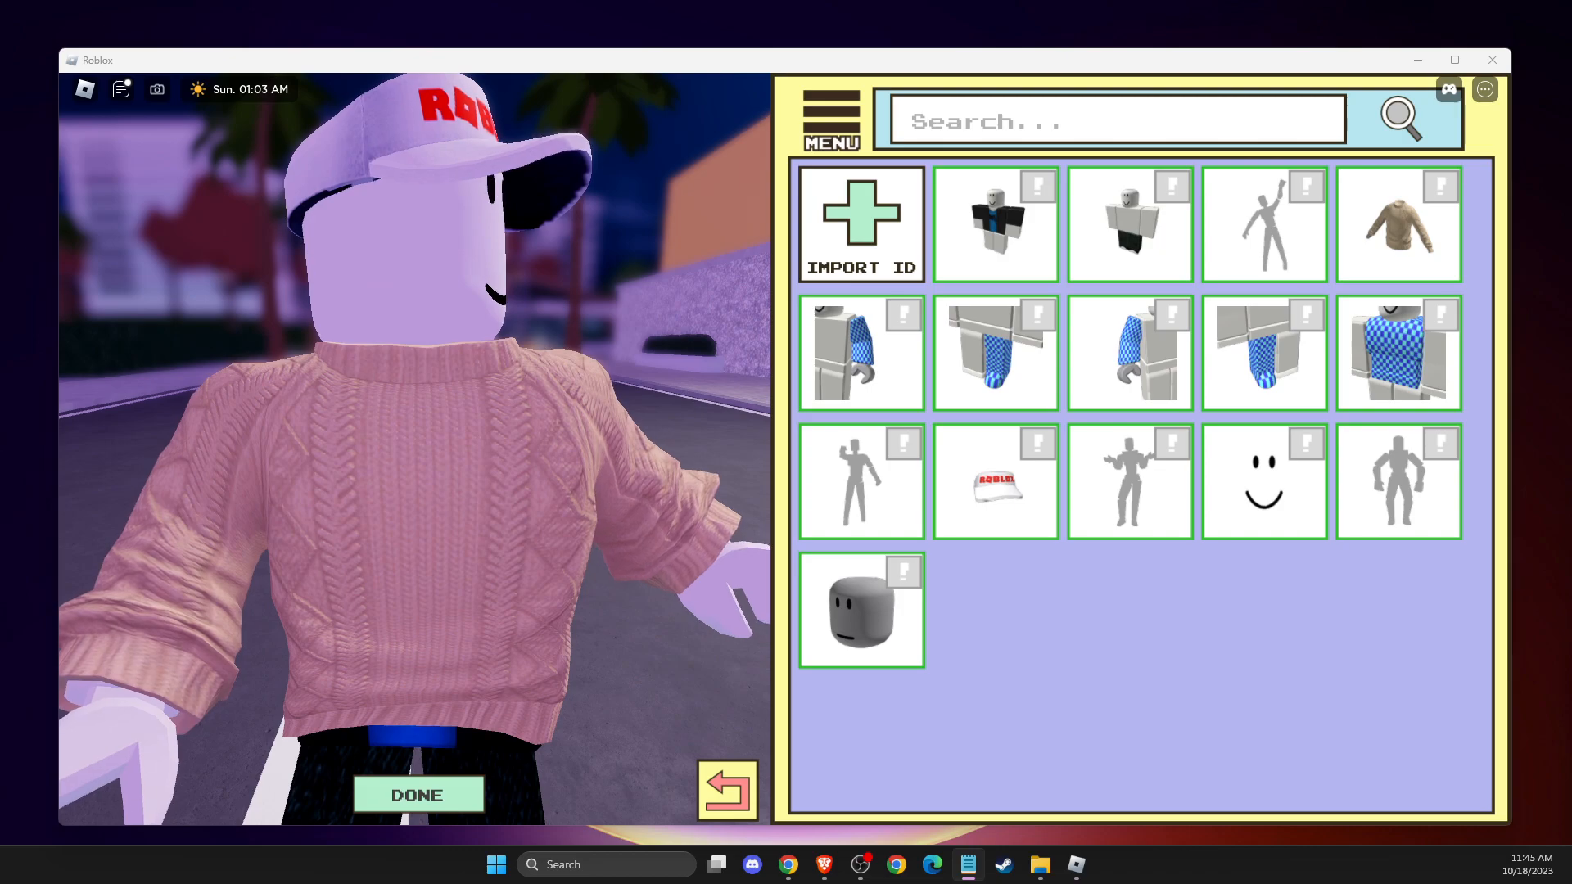
{"action": "left_click", "coordinate": [861, 223]}
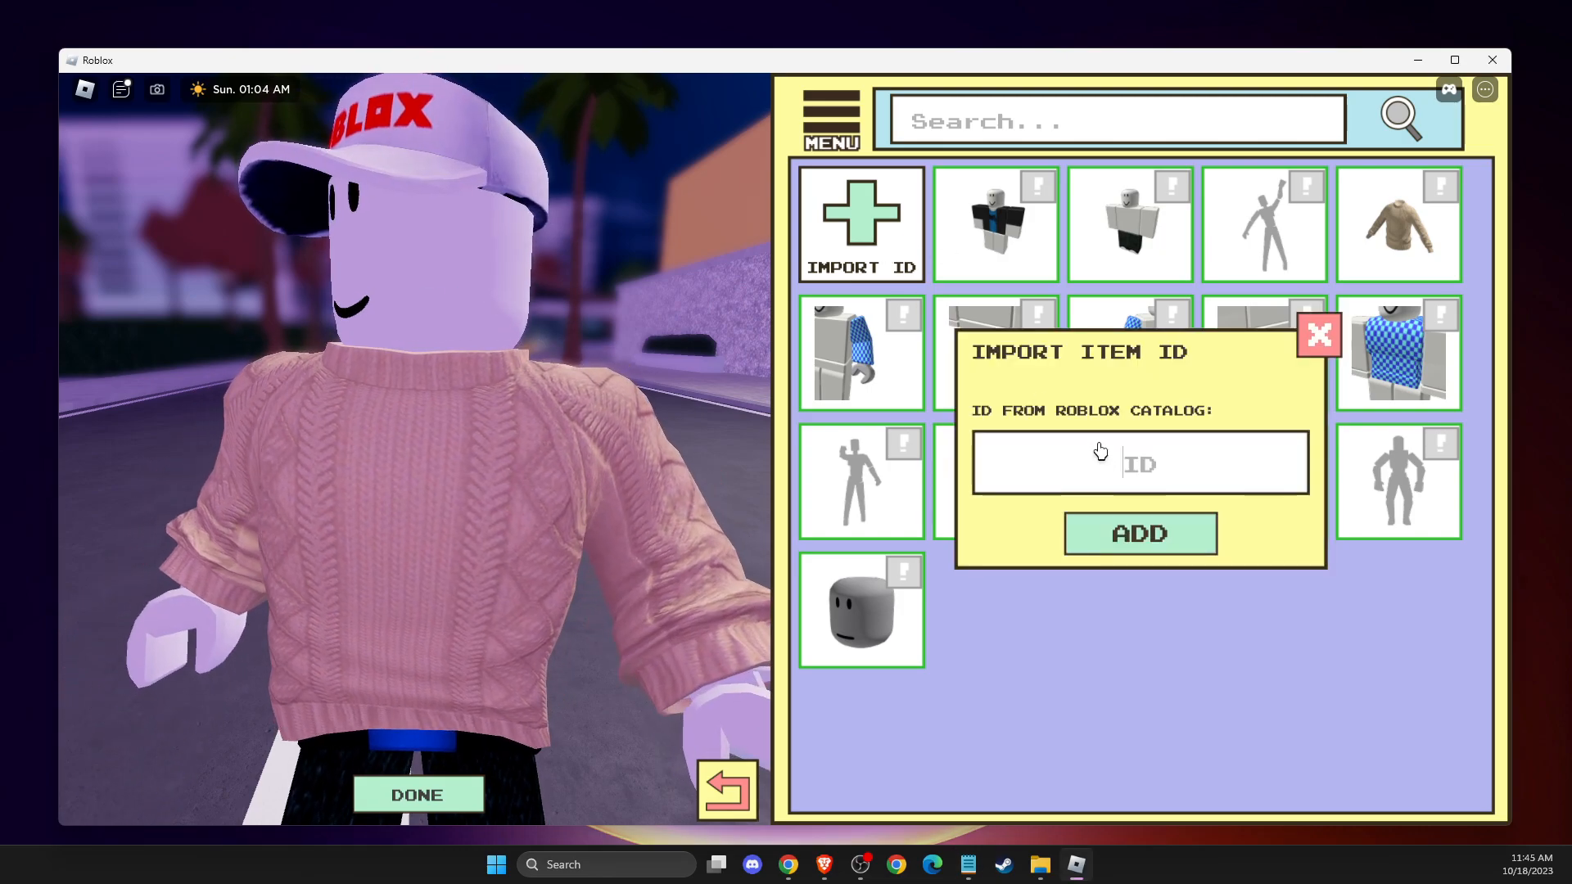
{"action": "left_click", "coordinate": [1319, 336]}
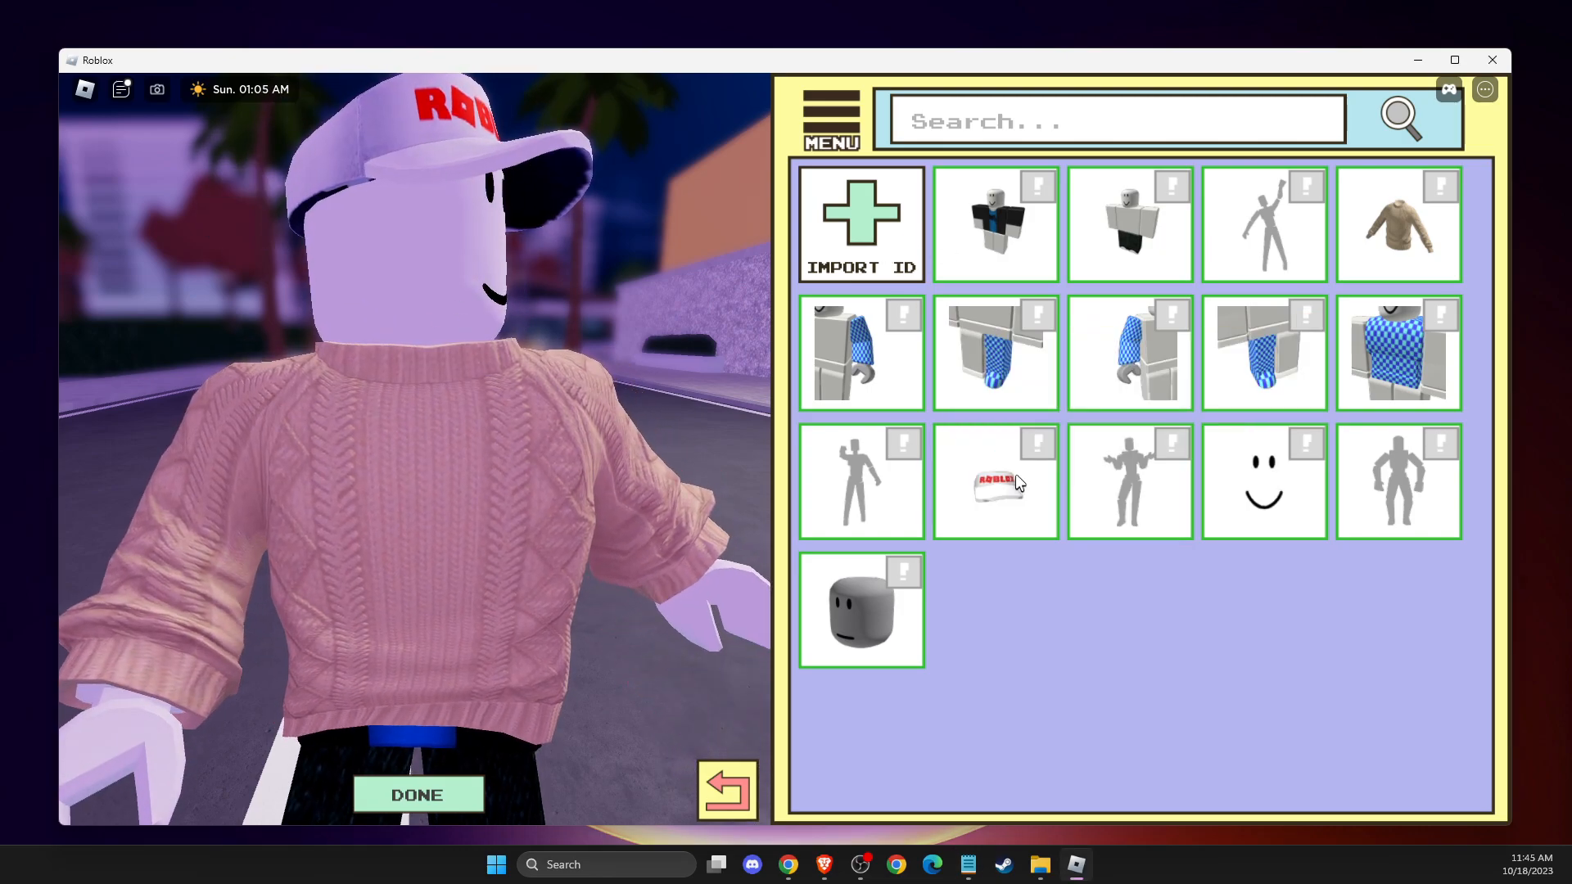